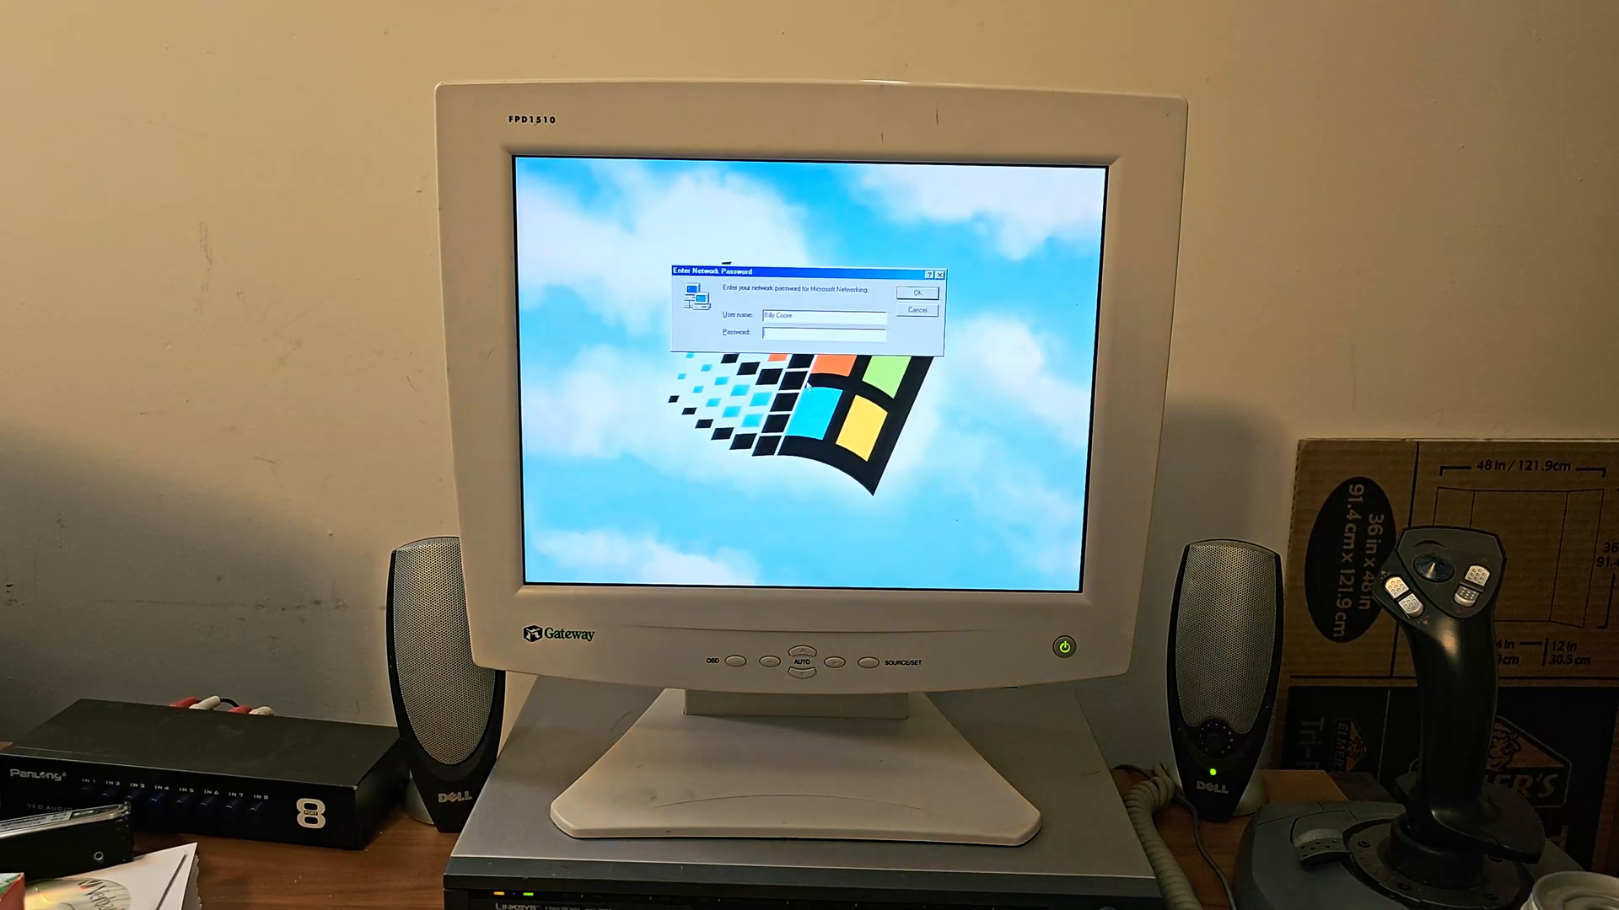
# Step: Dismiss the Enter Network Password prompt and browse the drives for the missing Sound Blaster driver file
pyautogui.click(914, 290)
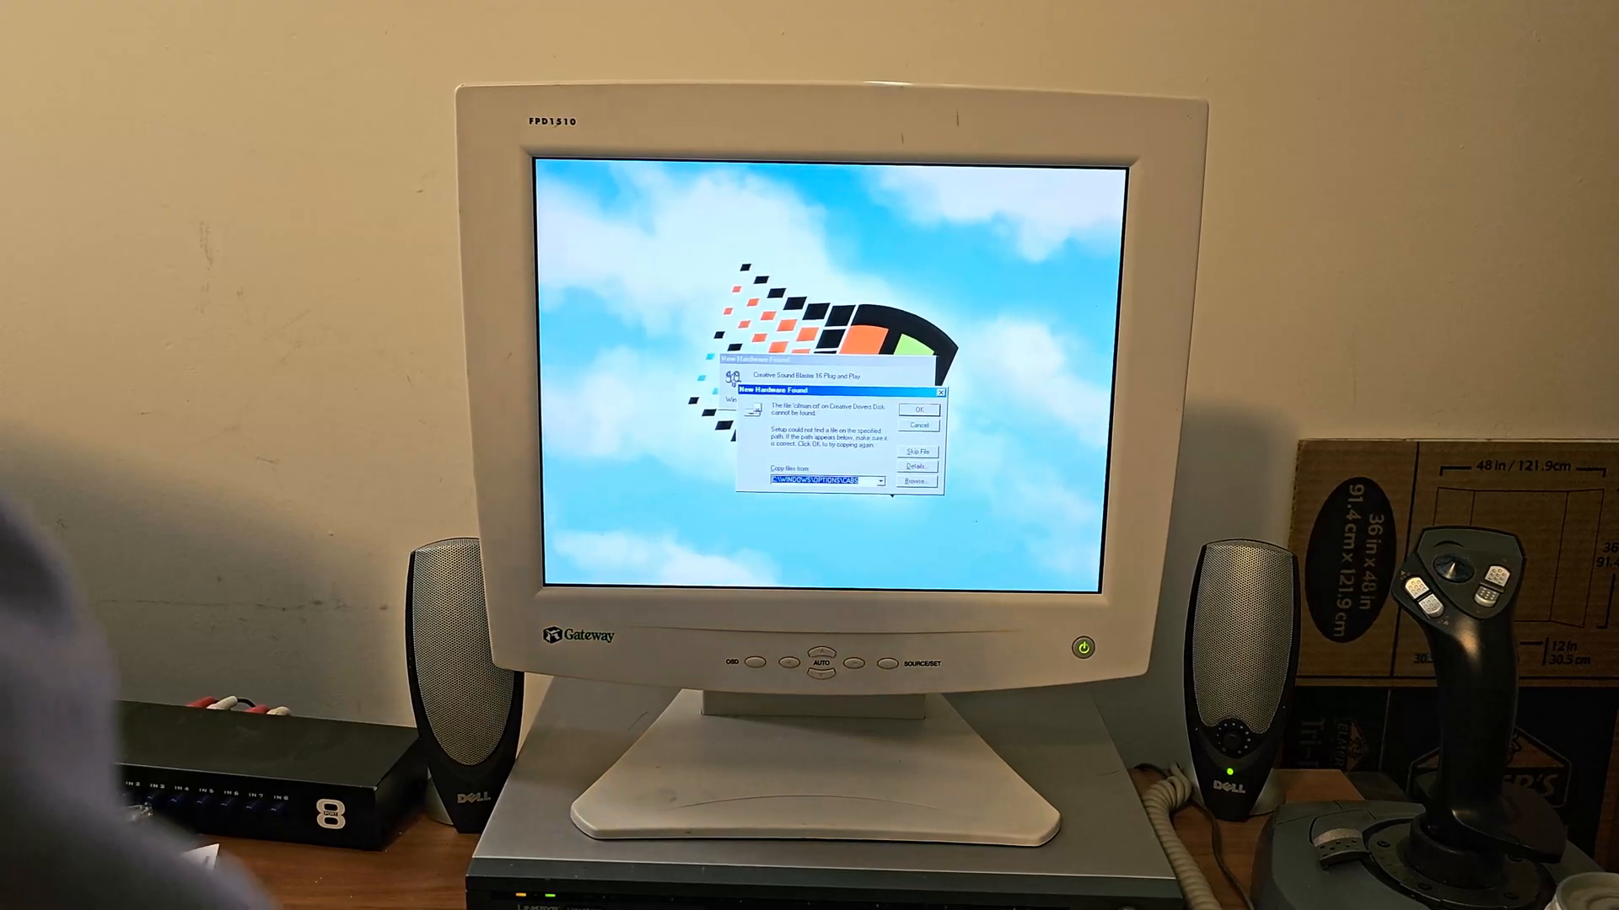
pyautogui.click(914, 482)
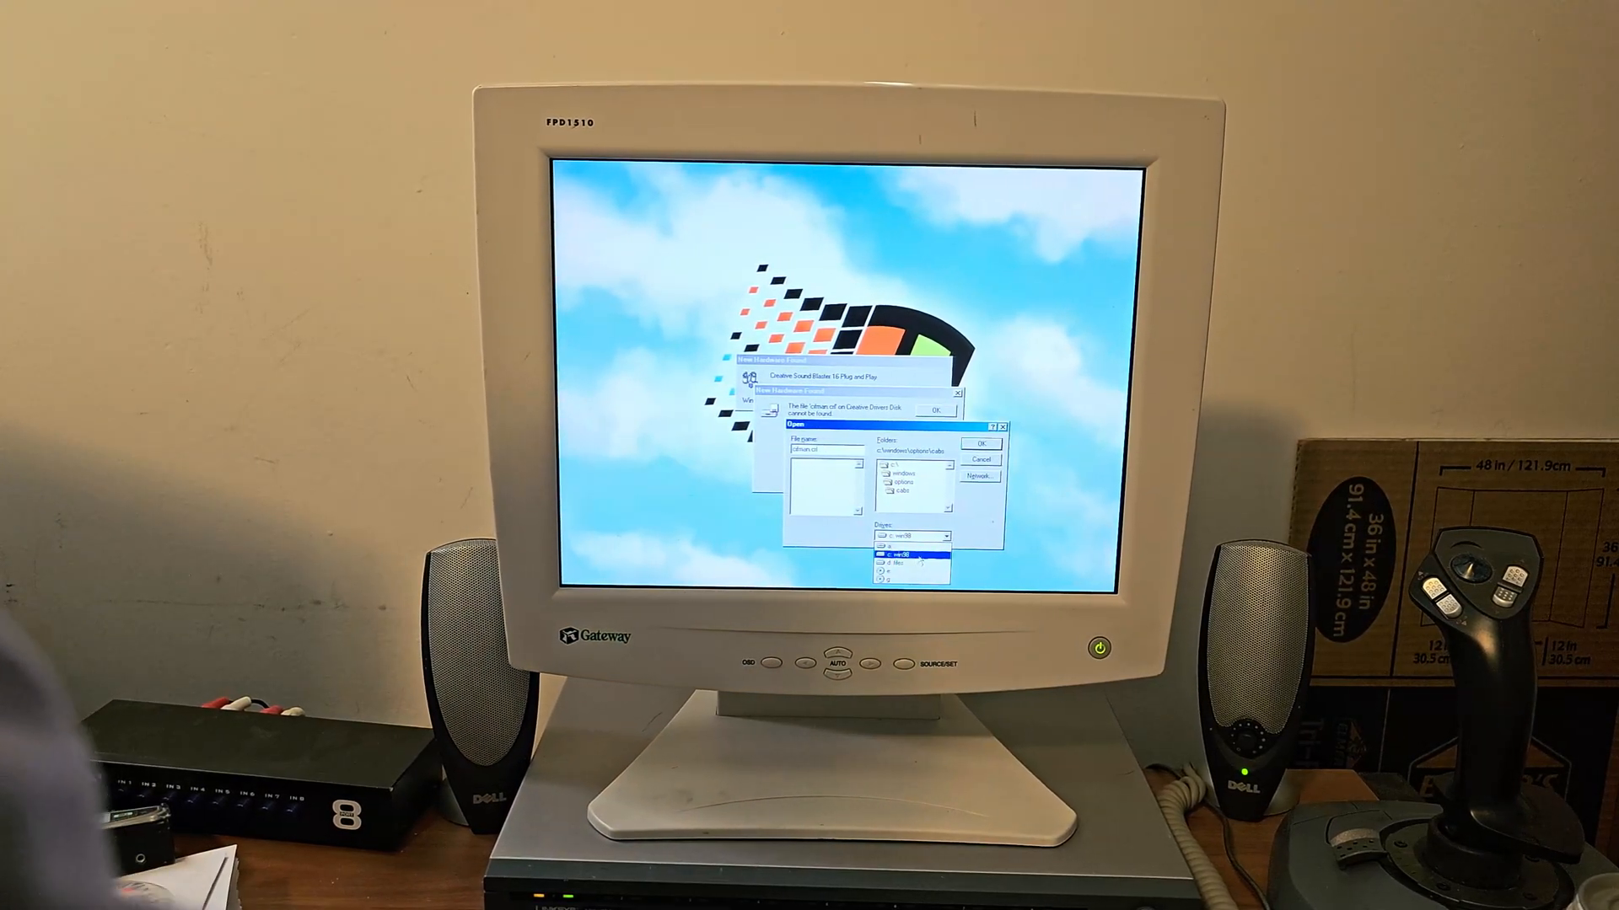